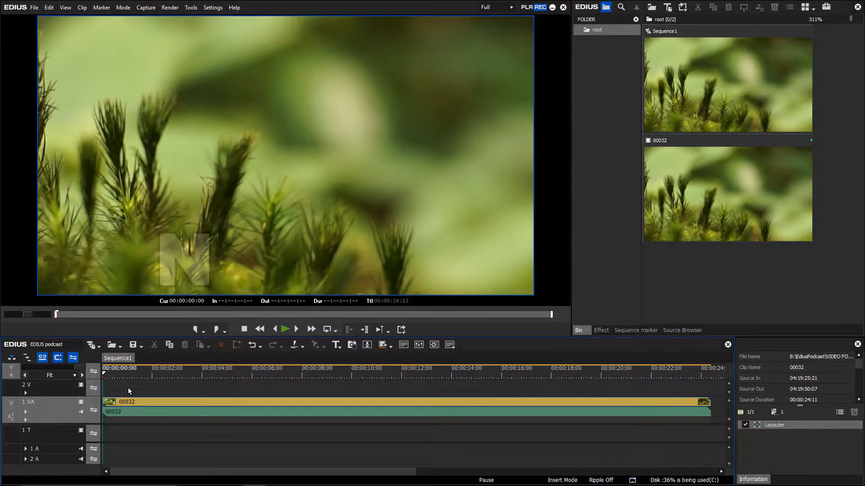
Step: Trim clip 00032 to run from 00:00:03:04 to 00:00:16:20, then select all timeline clips with Ctrl+A
click(181, 369)
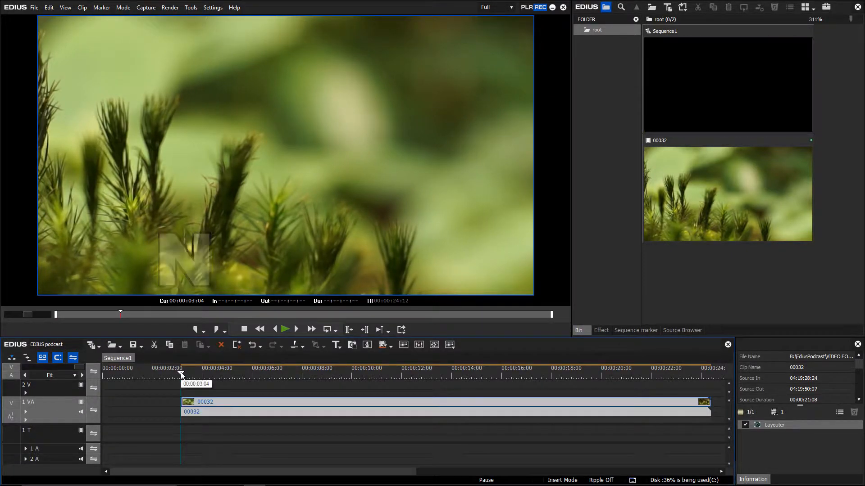
click(519, 368)
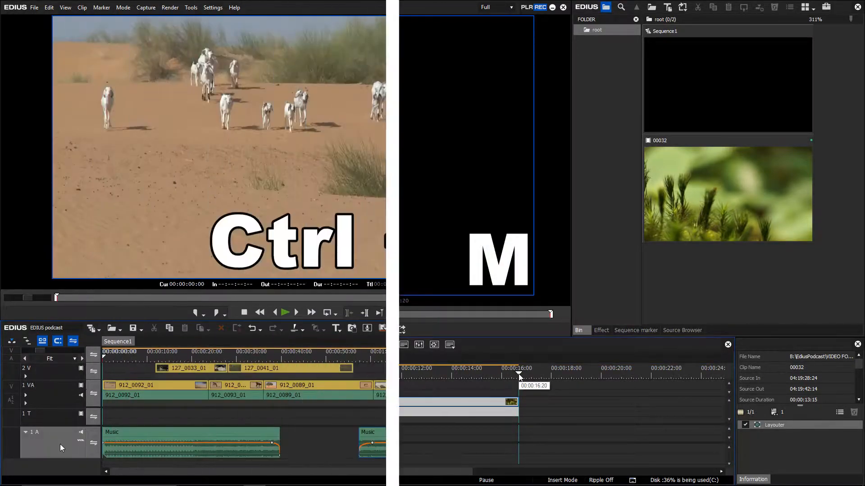
key(ctrl+a)
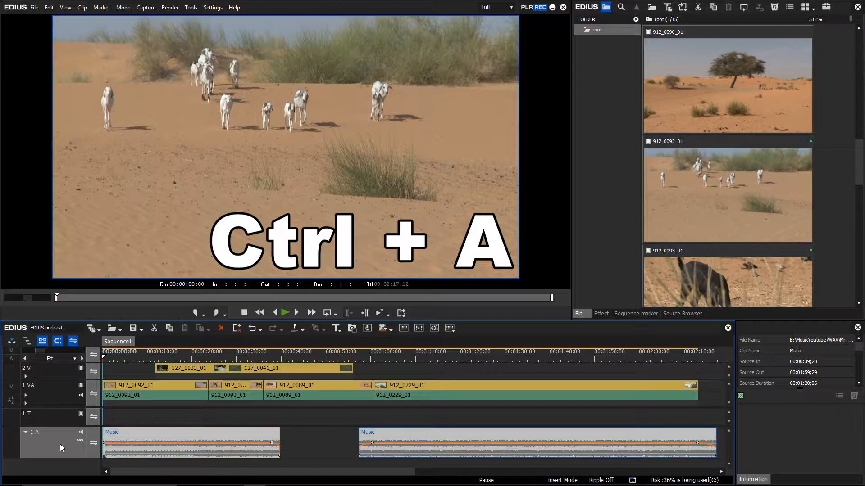